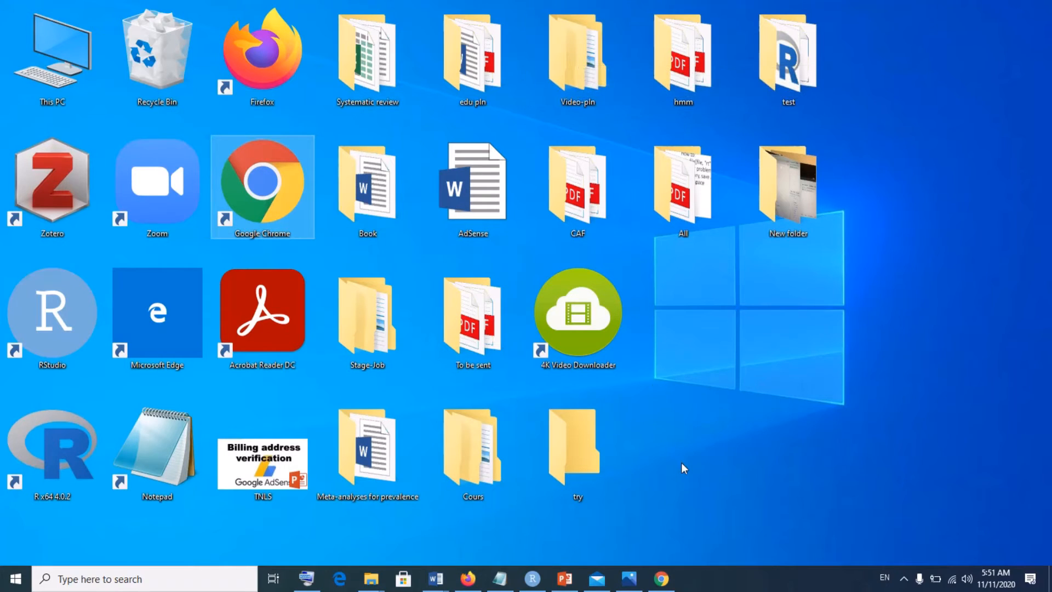
# Launch Google Chrome to reach the 'rstudio no Run button on Windows10' thread
pyautogui.doubleClick(262, 186)
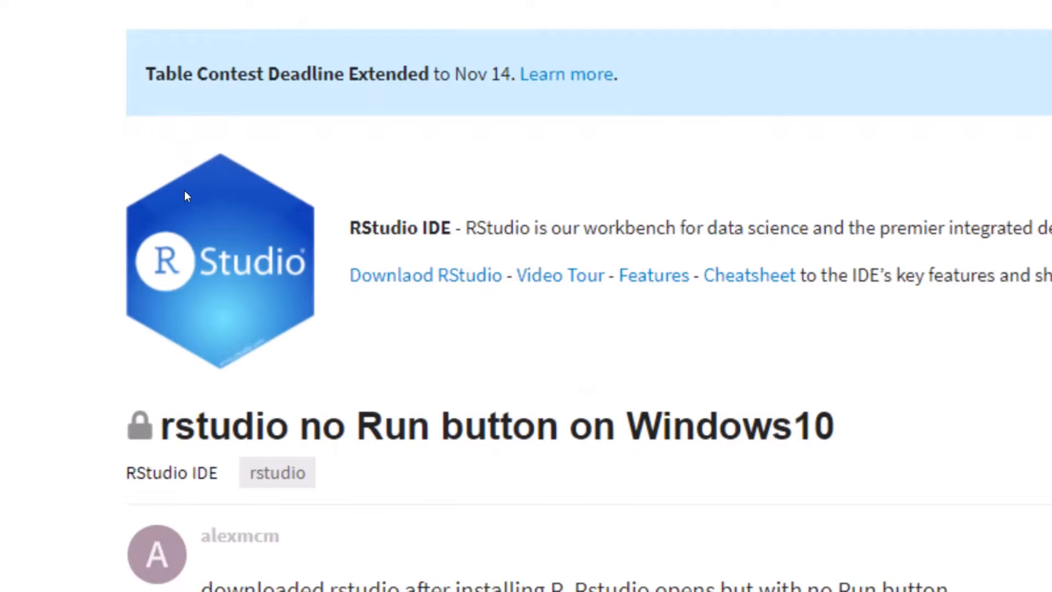
# Scroll the thread down to DavoWW's reply about the Run button needing an open Source pane
pyautogui.scroll(-3)
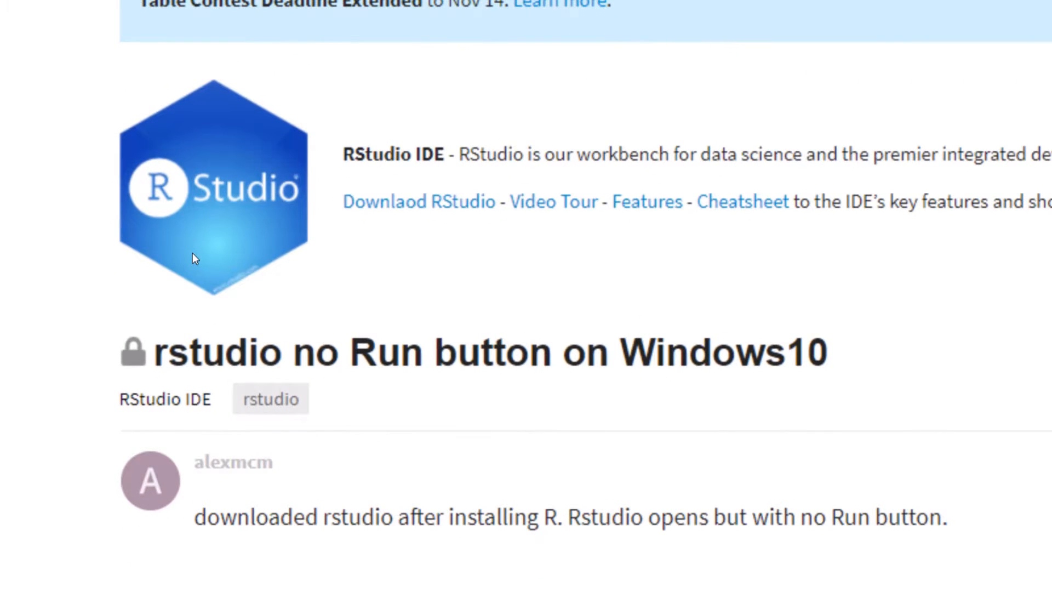
pyautogui.scroll(-3)
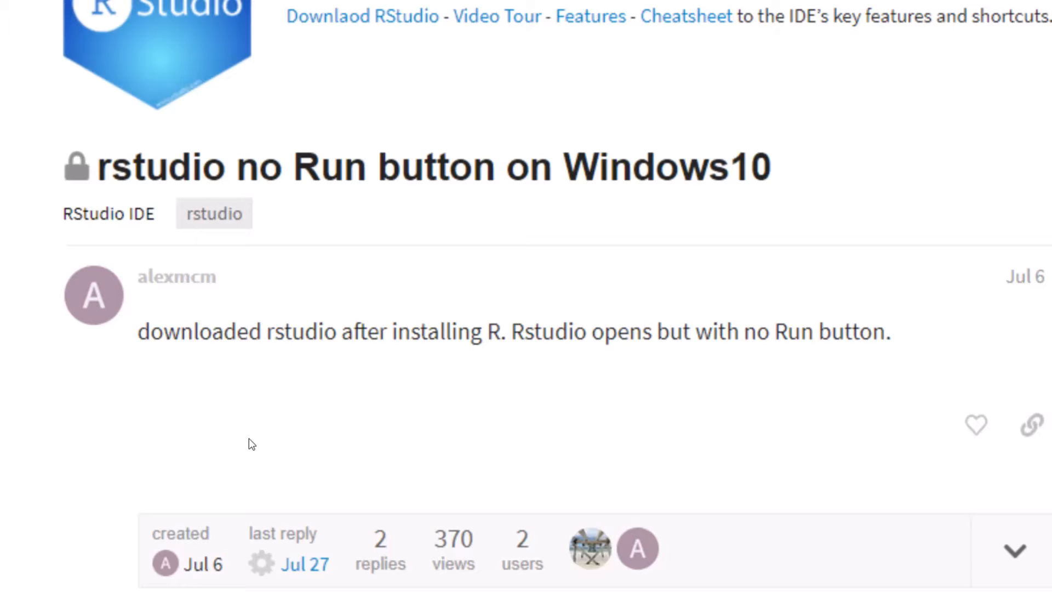
pyautogui.scroll(-3)
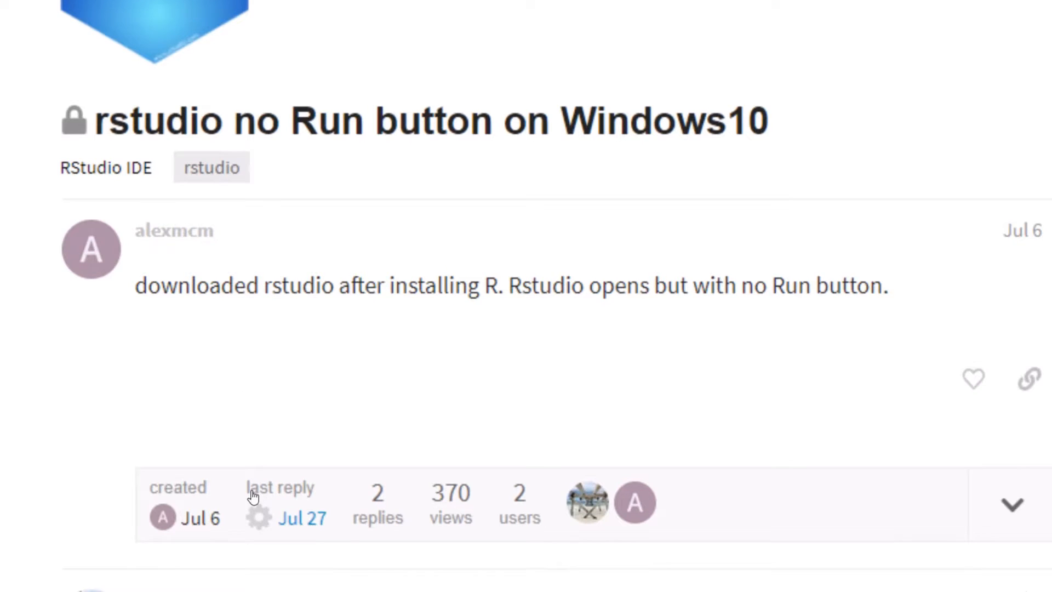
pyautogui.scroll(-3)
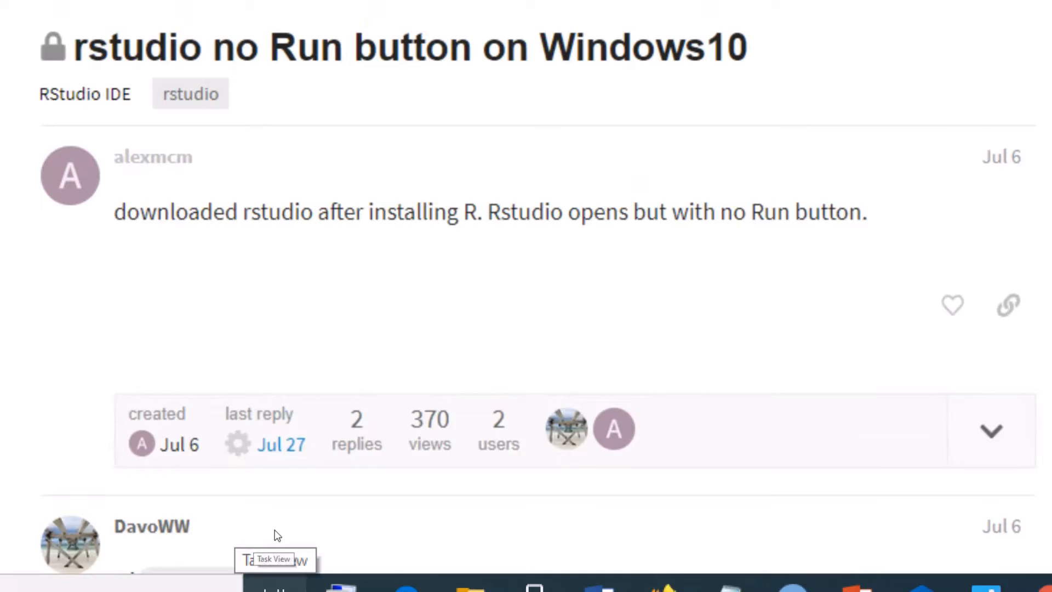
pyautogui.scroll(-3)
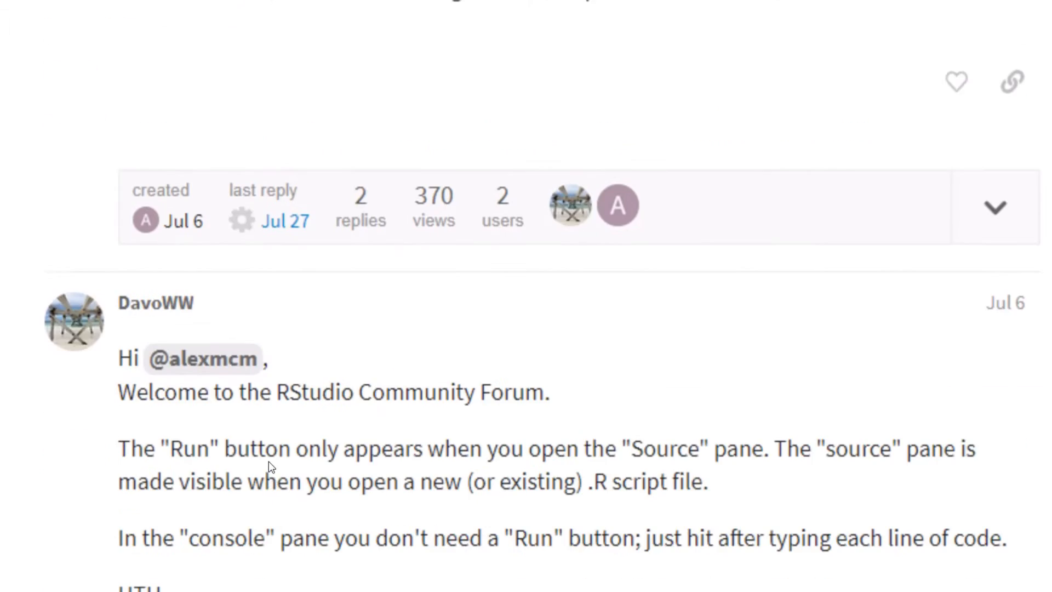
pyautogui.scroll(-3)
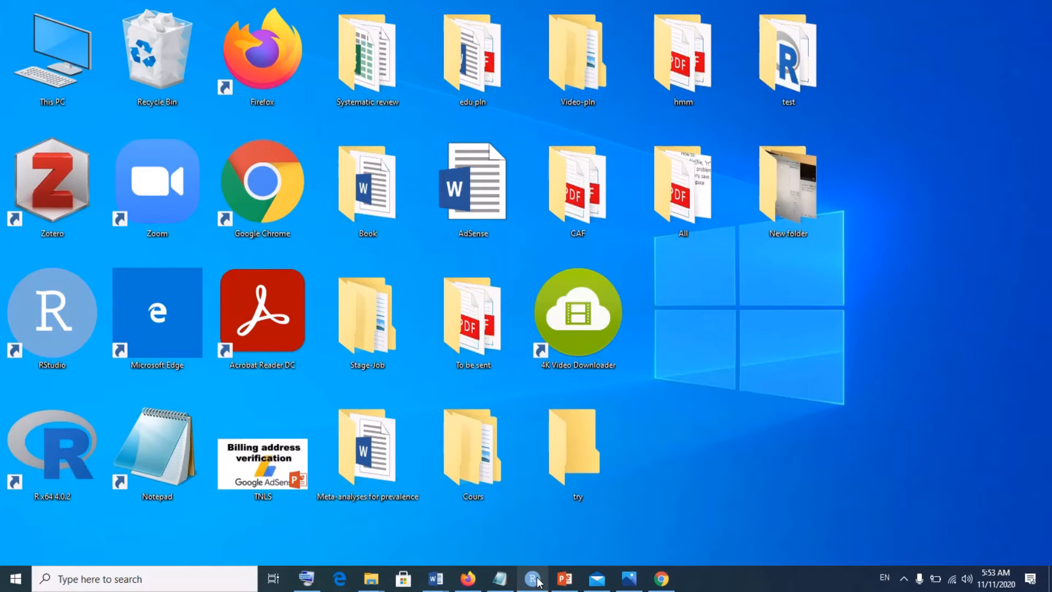
# Restore the RStudio window from the taskbar with its R script and Run button showing
pyautogui.click(532, 578)
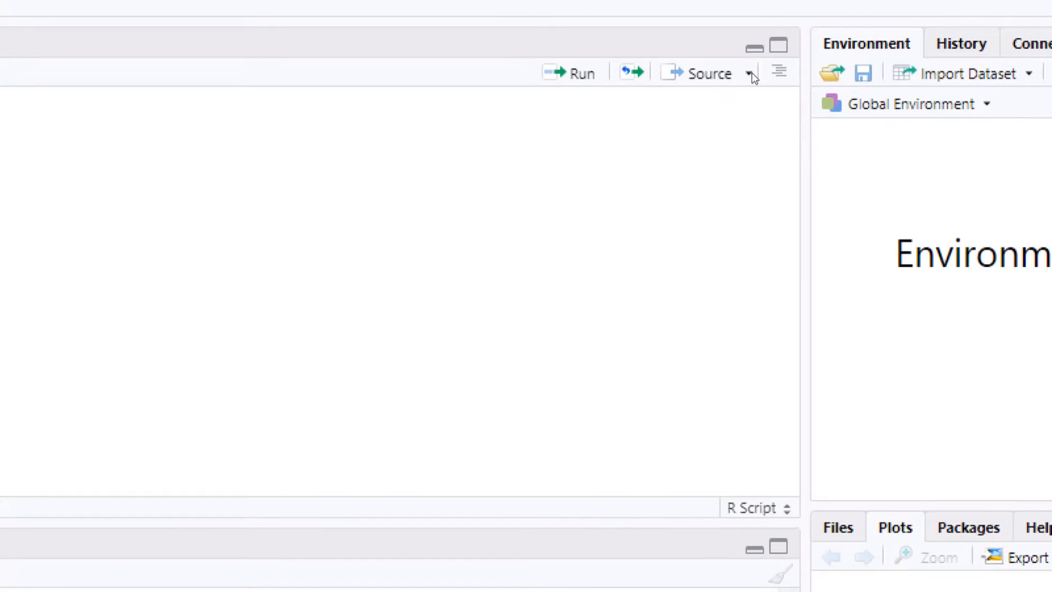
pyautogui.moveTo(749, 75)
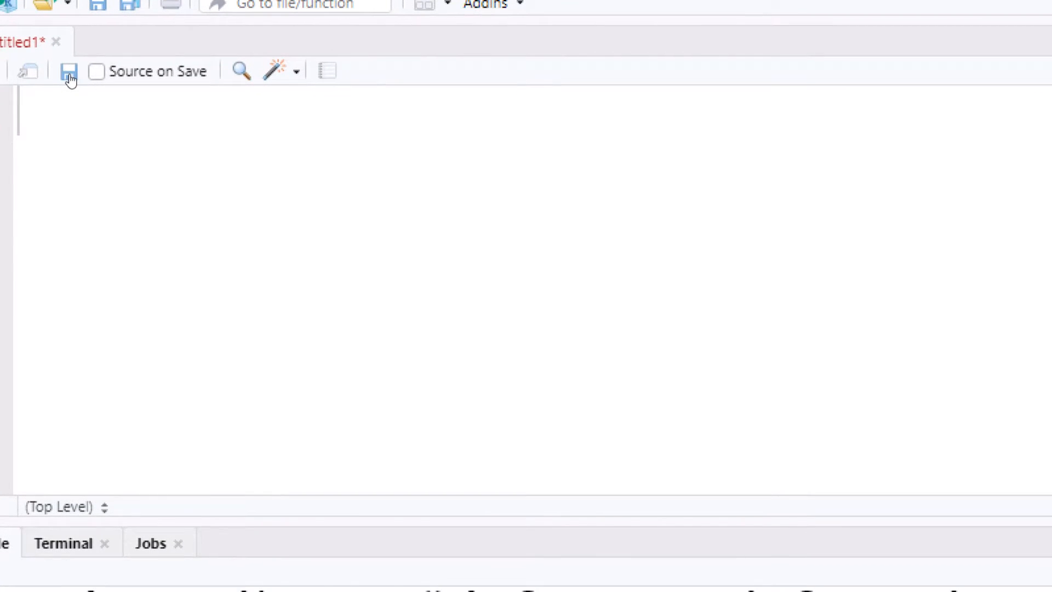
pyautogui.moveTo(68, 77)
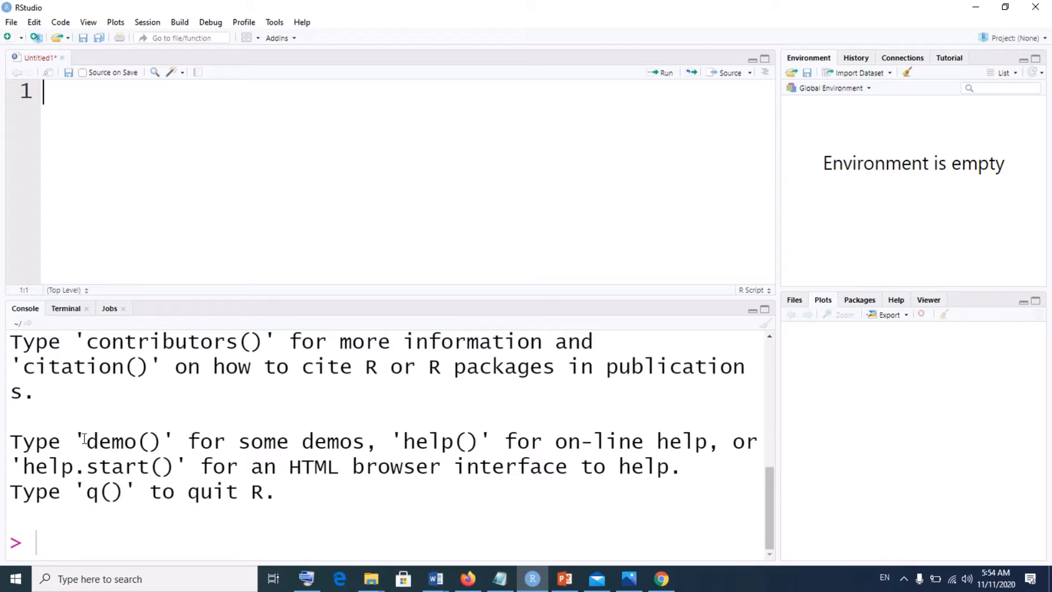
pyautogui.moveTo(911, 182)
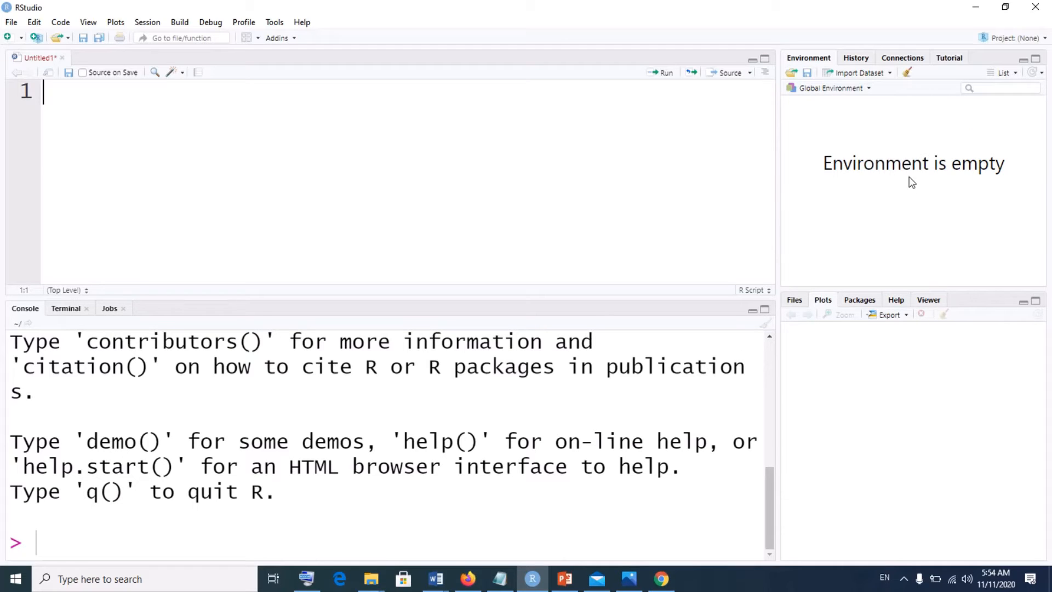
pyautogui.moveTo(923, 423)
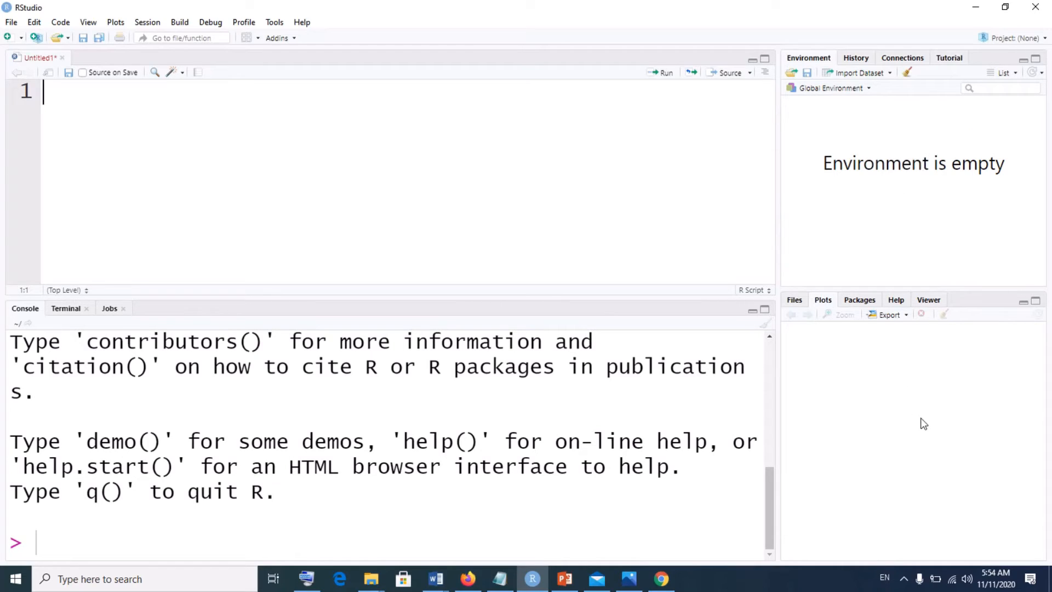
pyautogui.moveTo(885, 412)
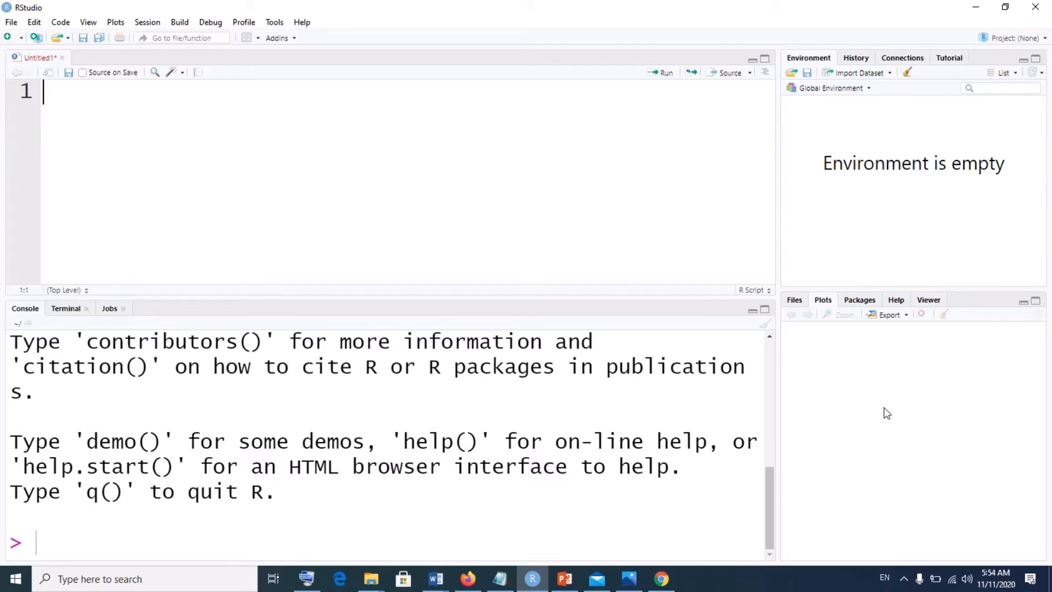
pyautogui.moveTo(999, 470)
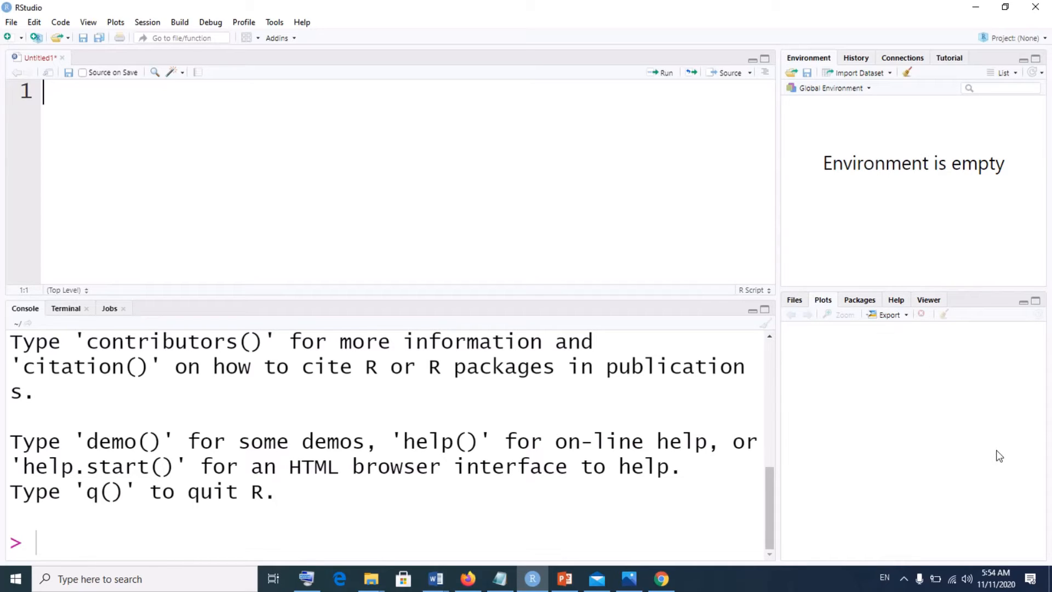
pyautogui.moveTo(628, 191)
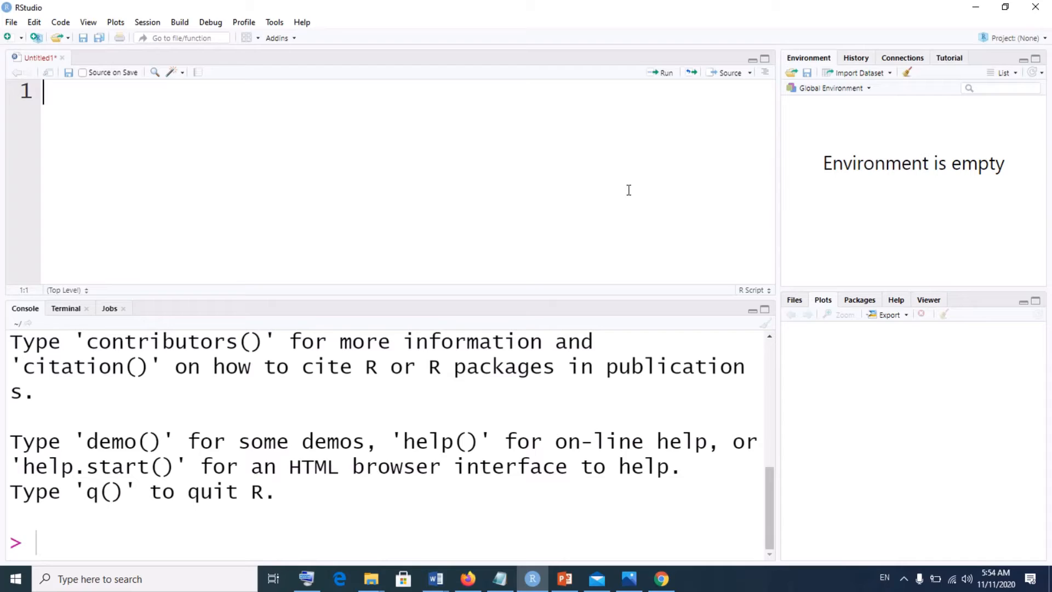
pyautogui.moveTo(161, 149)
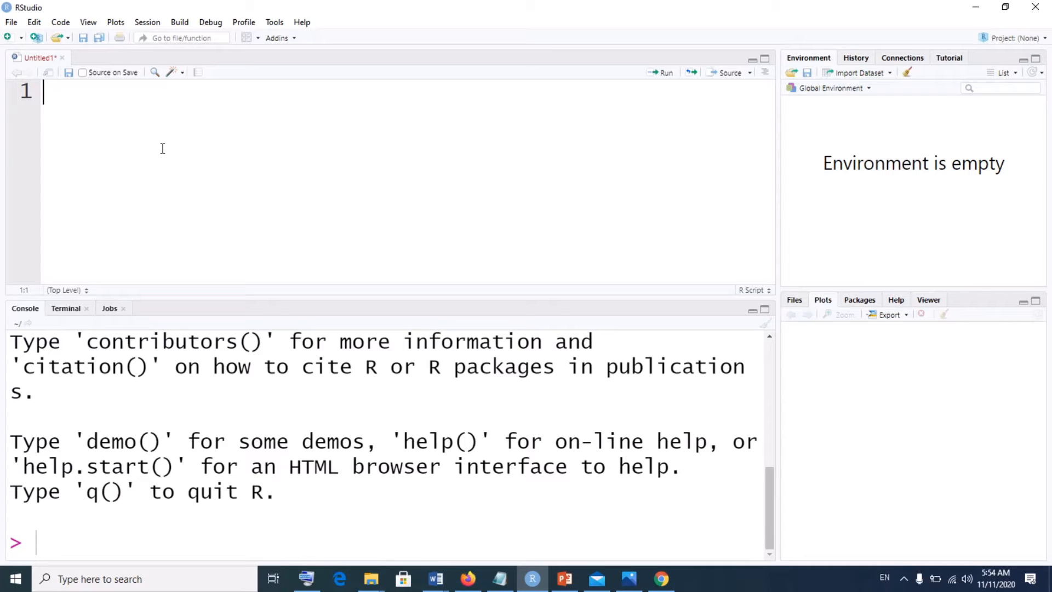
pyautogui.moveTo(272, 112)
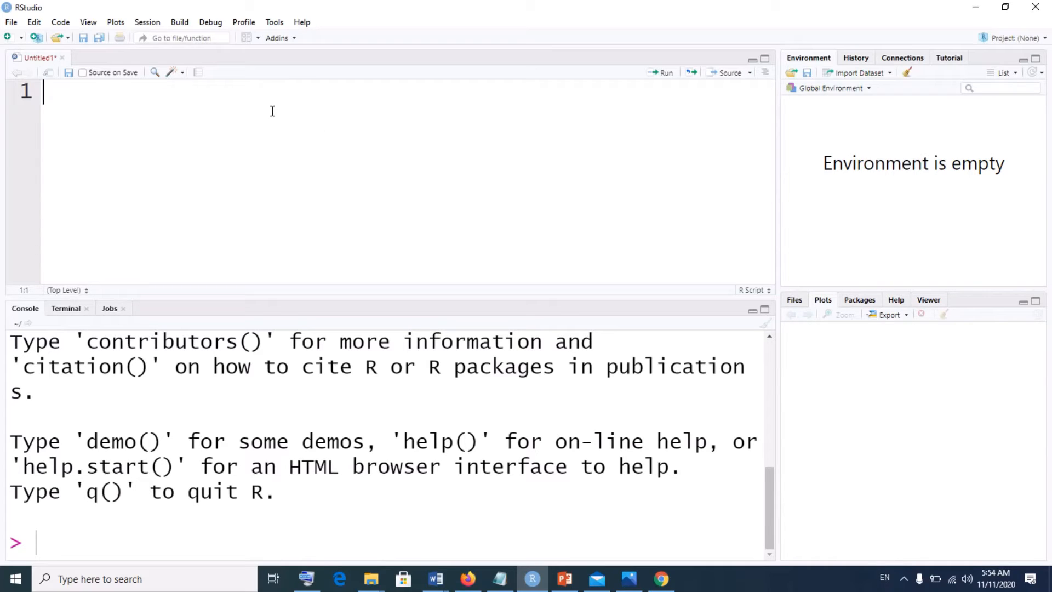
pyautogui.moveTo(508, 219)
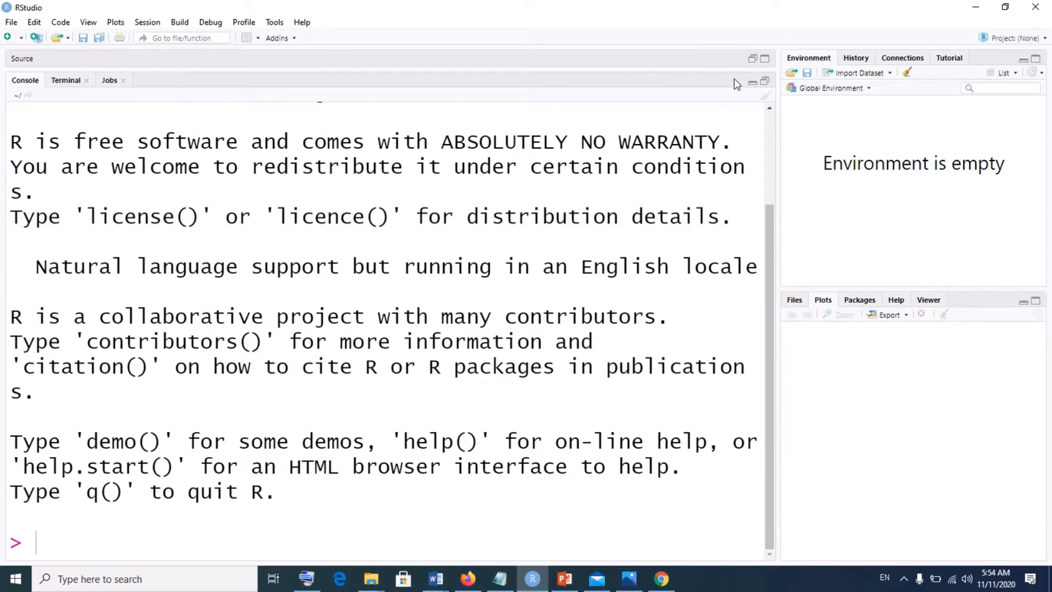
pyautogui.moveTo(763, 82)
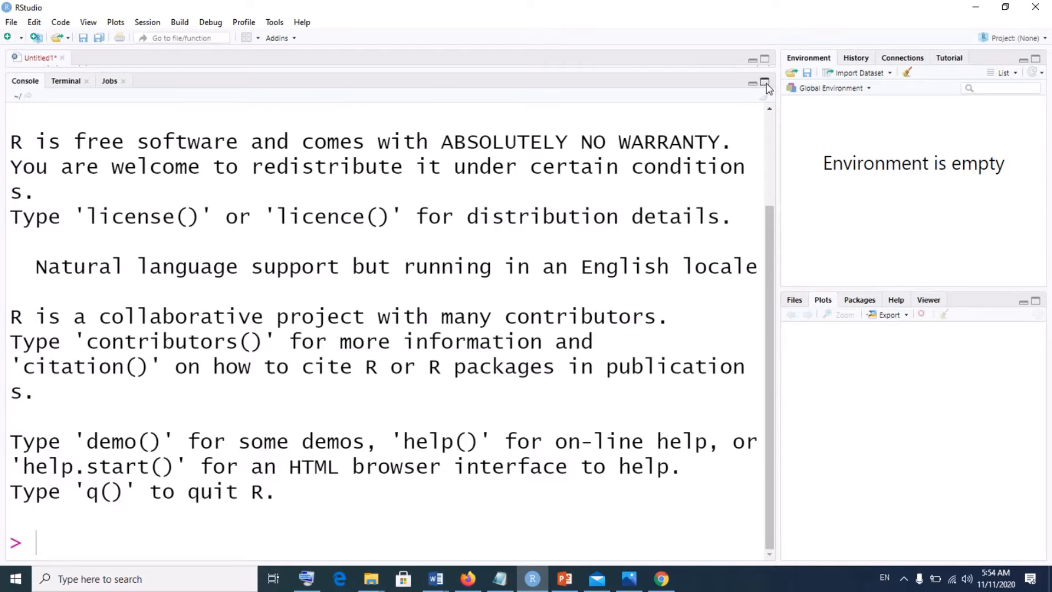
pyautogui.click(762, 82)
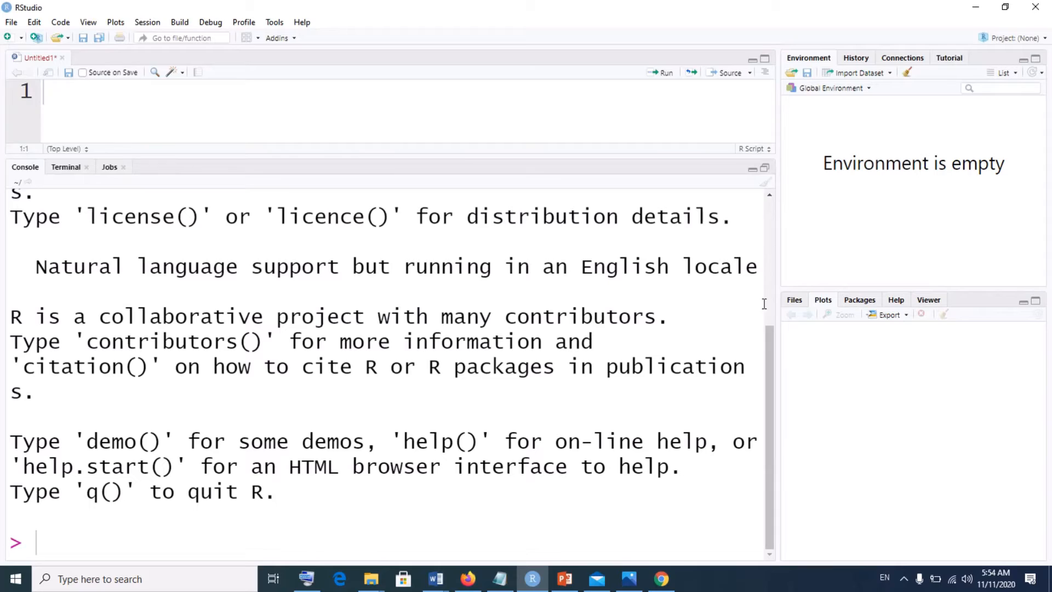
pyautogui.click(751, 58)
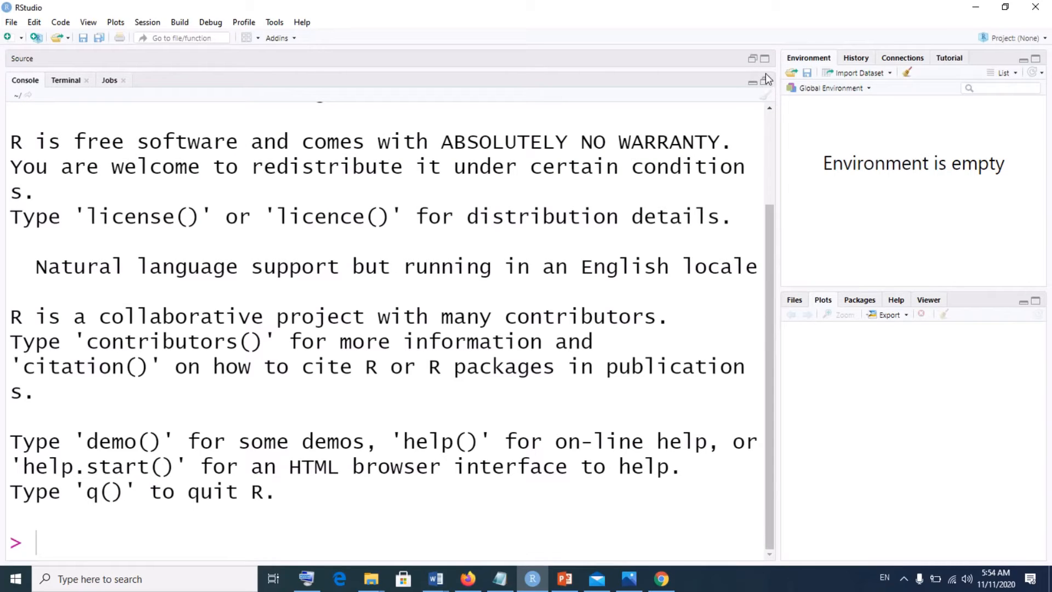
pyautogui.moveTo(728, 79)
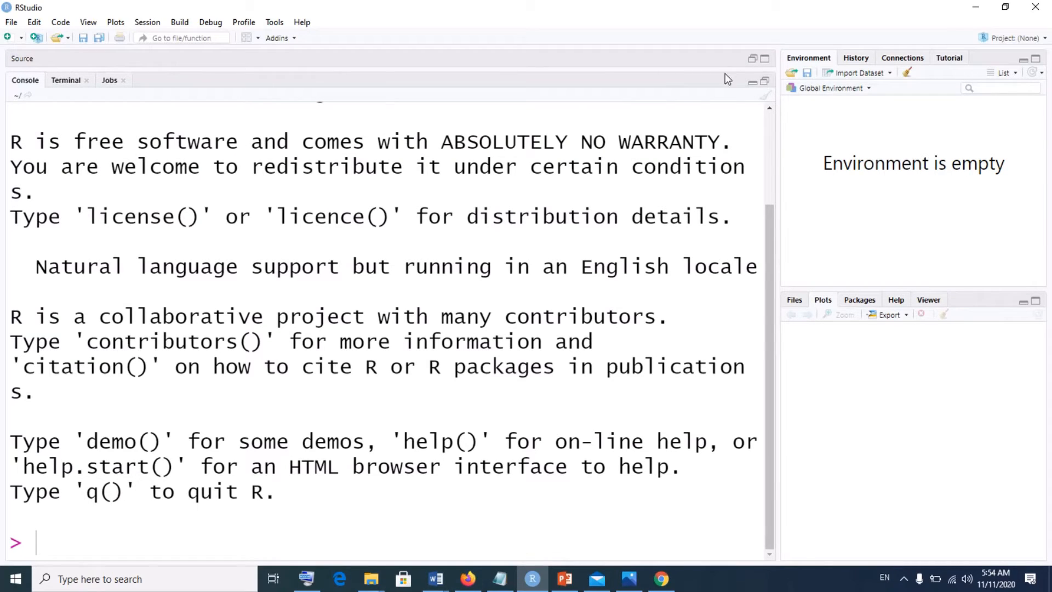
pyautogui.moveTo(741, 92)
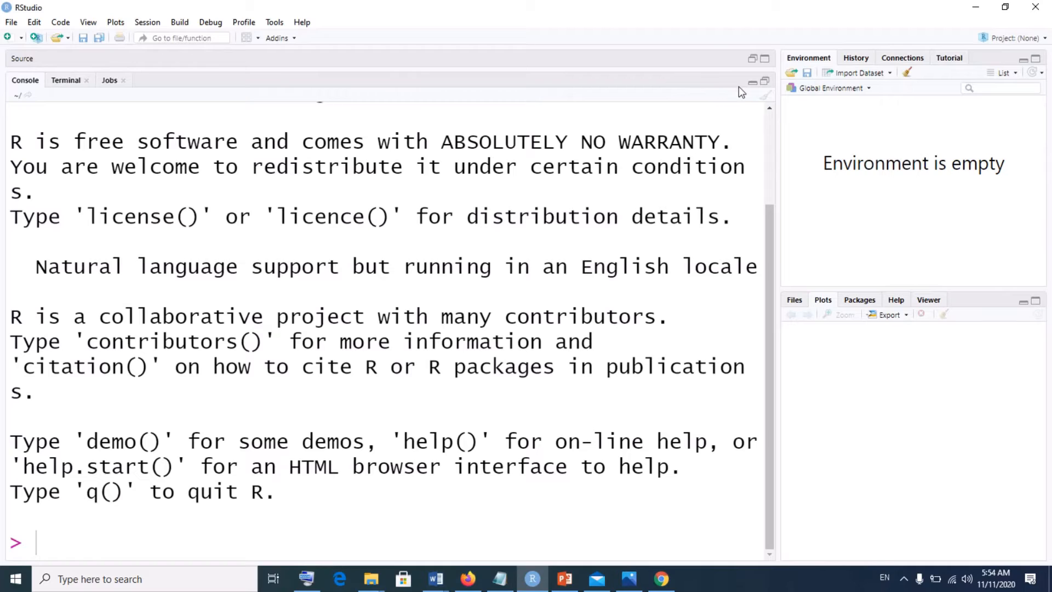
pyautogui.moveTo(535, 51)
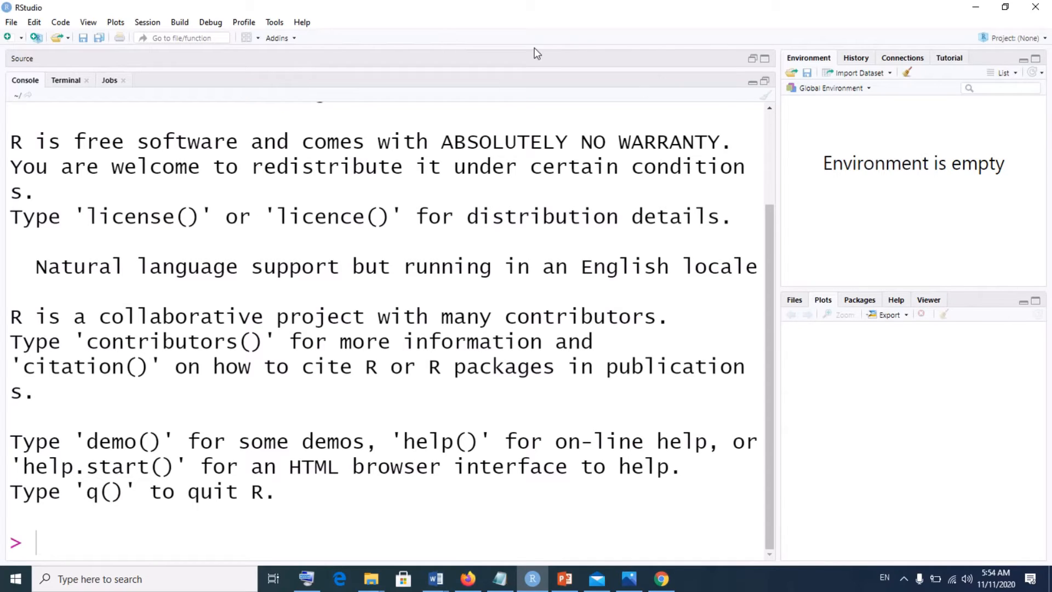
pyautogui.moveTo(775, 75)
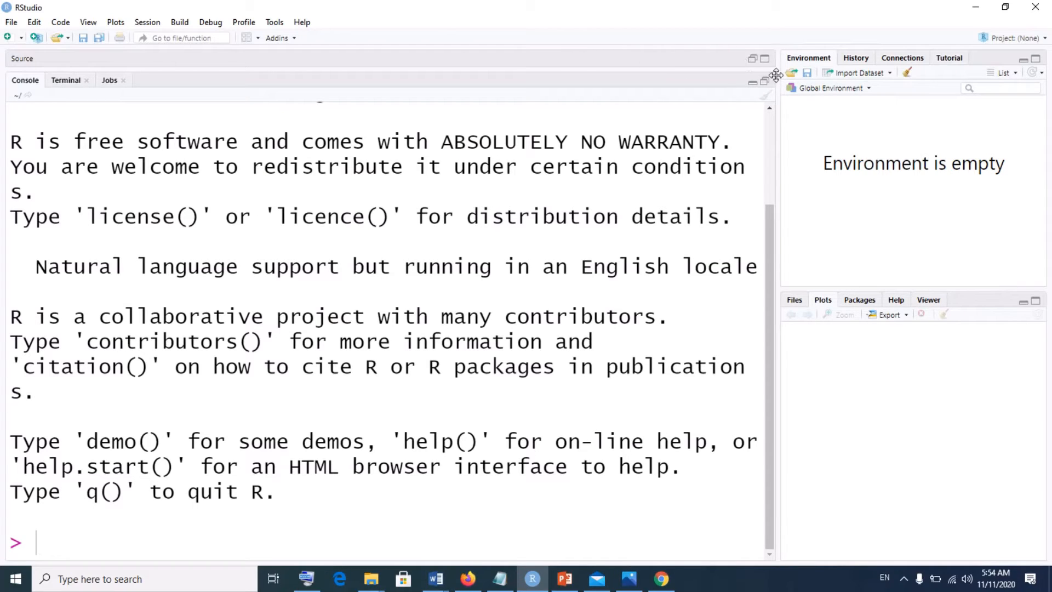
pyautogui.moveTo(650, 59)
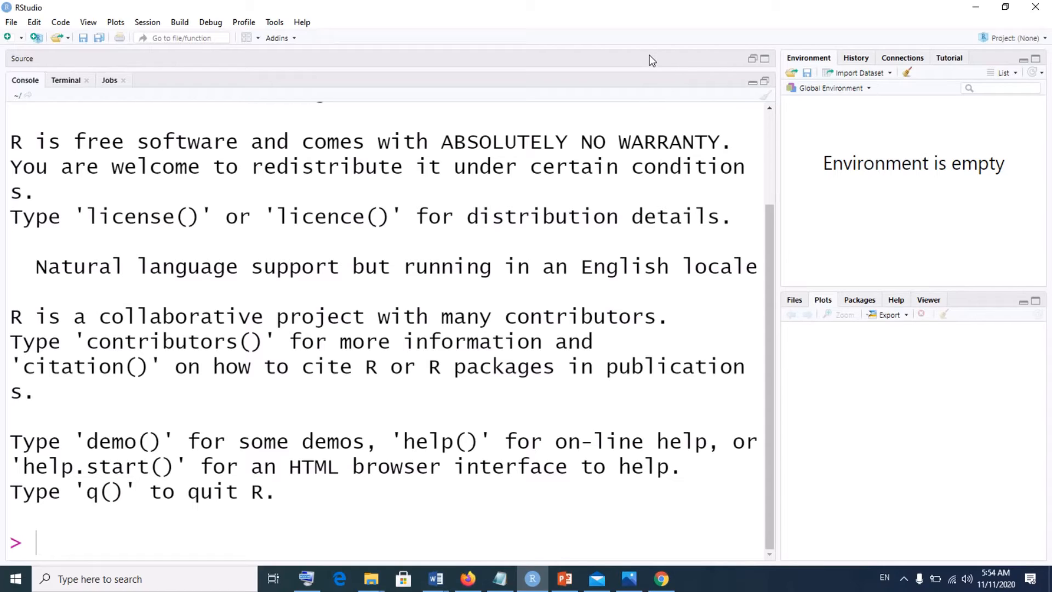
pyautogui.moveTo(618, 57)
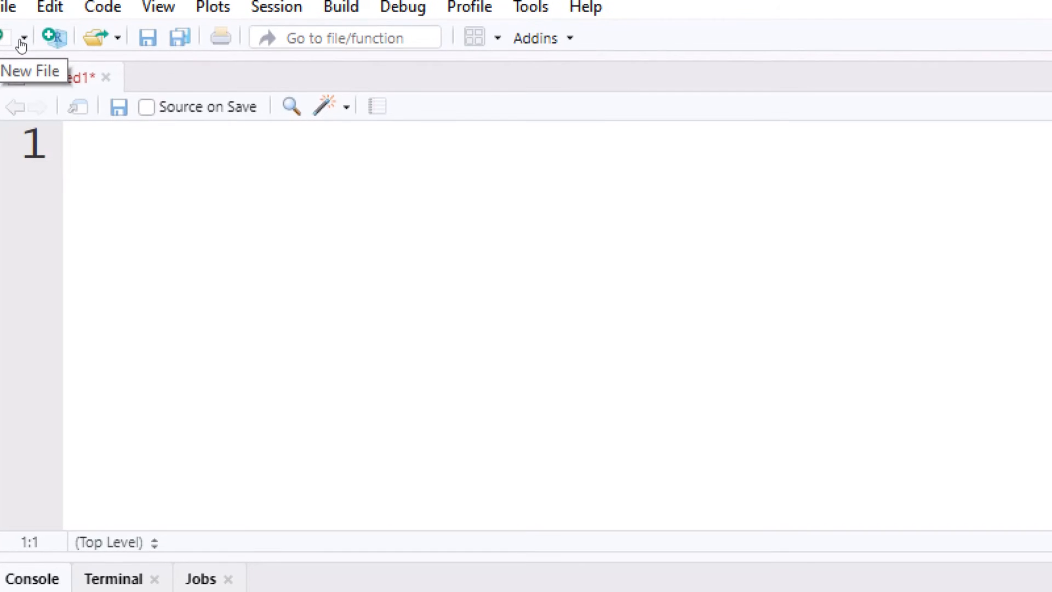
# Create a second blank R script, Untitled2, from the New File dropdown
pyautogui.click(22, 37)
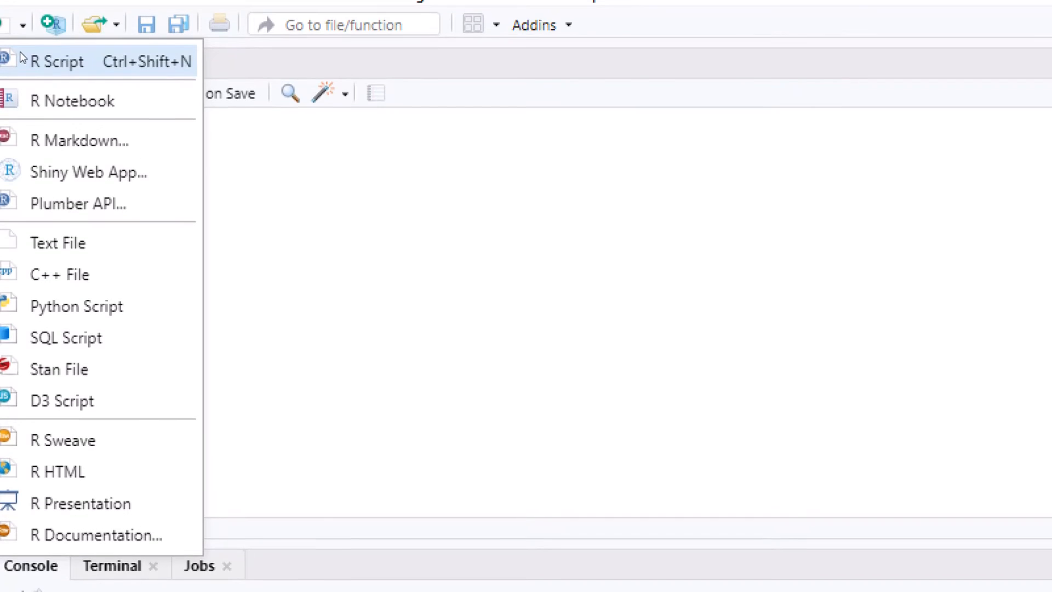
pyautogui.moveTo(26, 61)
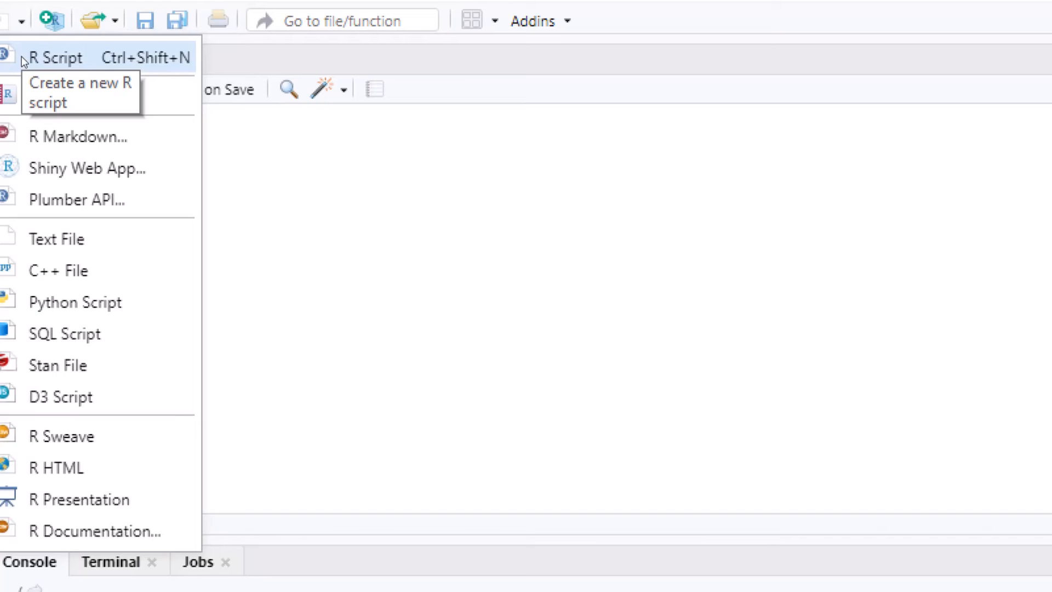
pyautogui.moveTo(26, 60)
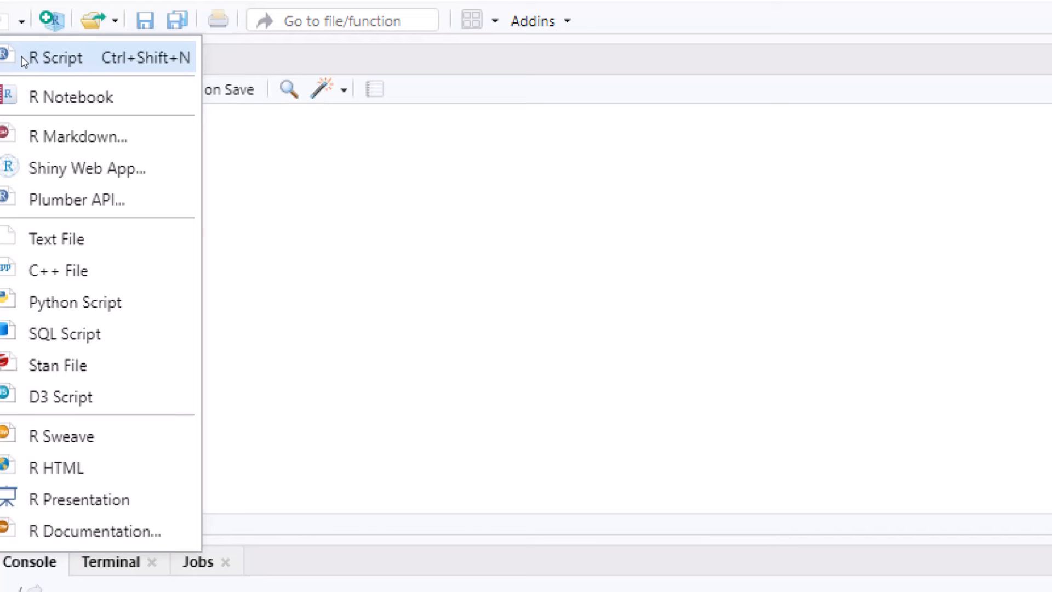
pyautogui.click(50, 58)
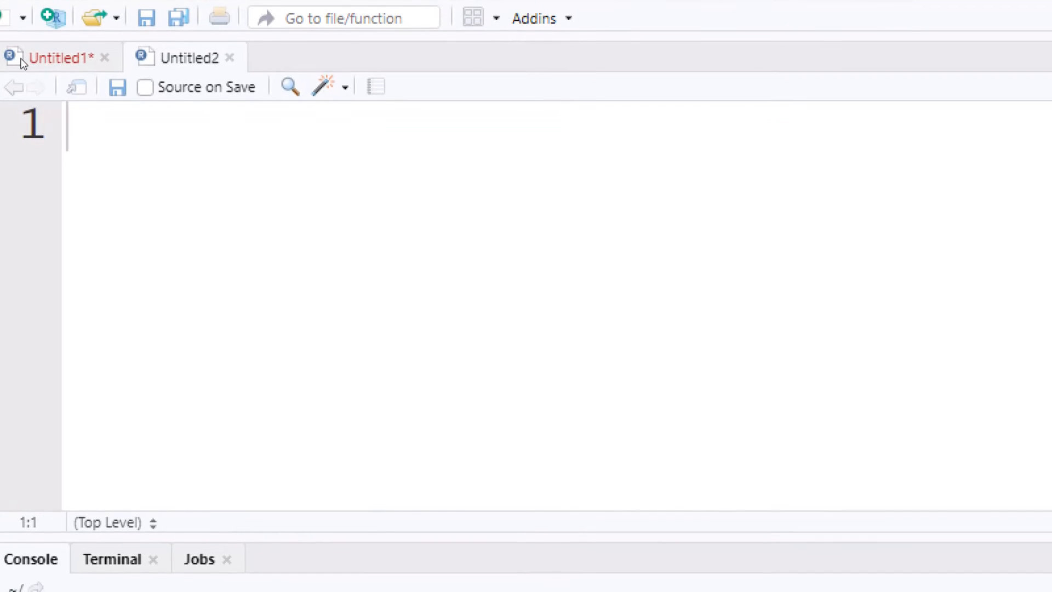
pyautogui.click(189, 57)
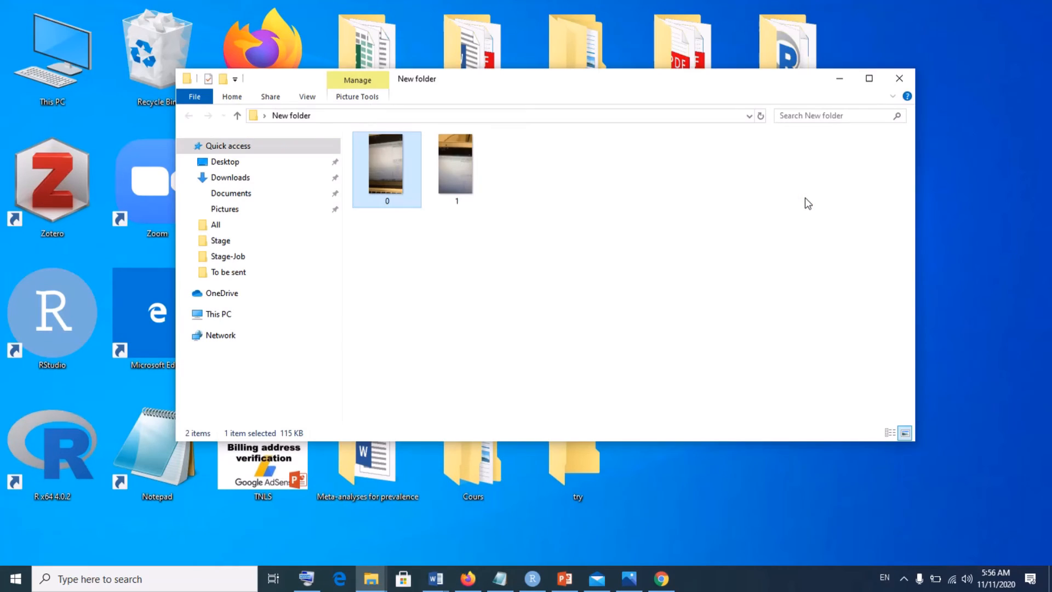
pyautogui.moveTo(394, 180)
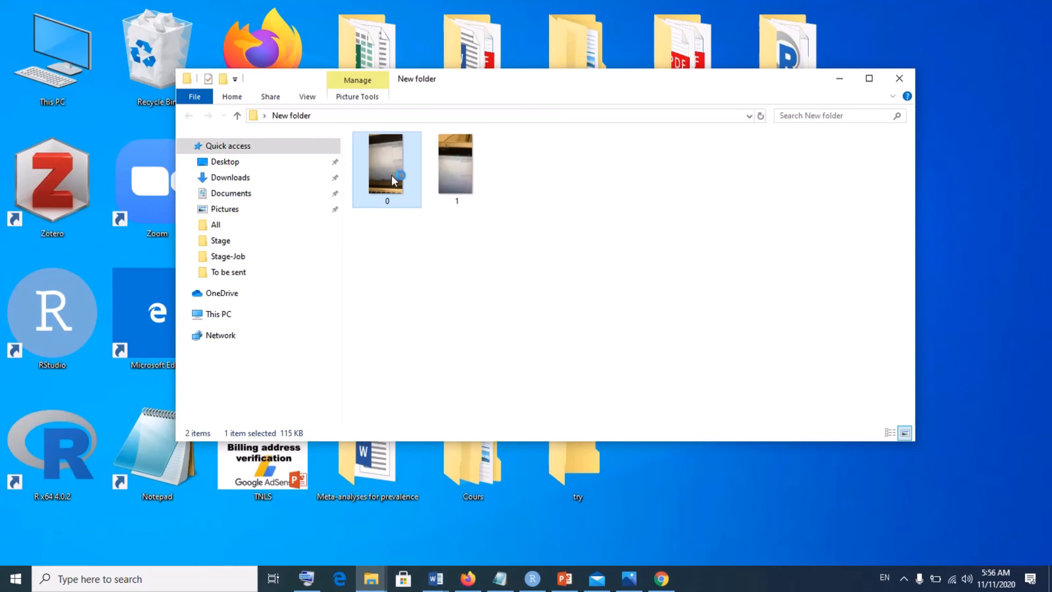
# View image 0.jpg from the New folder in Photos, showing RStudio on a laptop
pyautogui.doubleClick(387, 170)
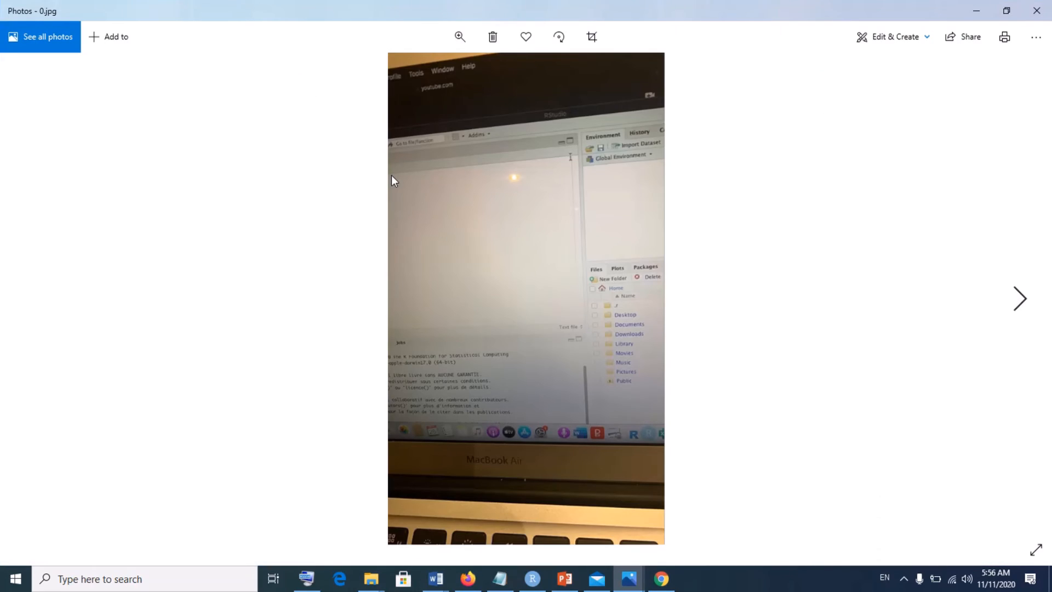
pyautogui.moveTo(550, 151)
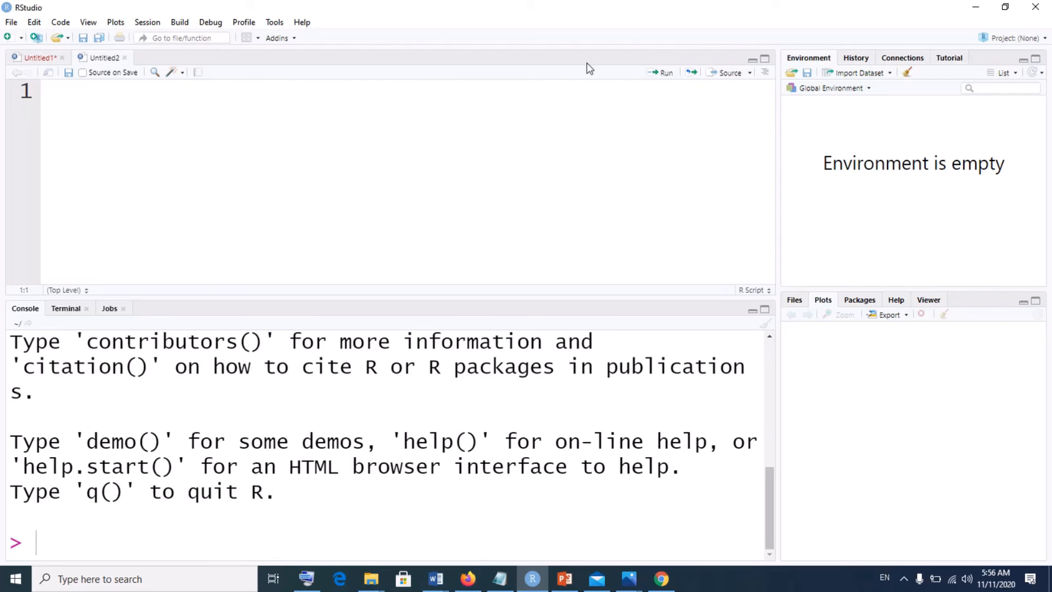
pyautogui.moveTo(11, 22)
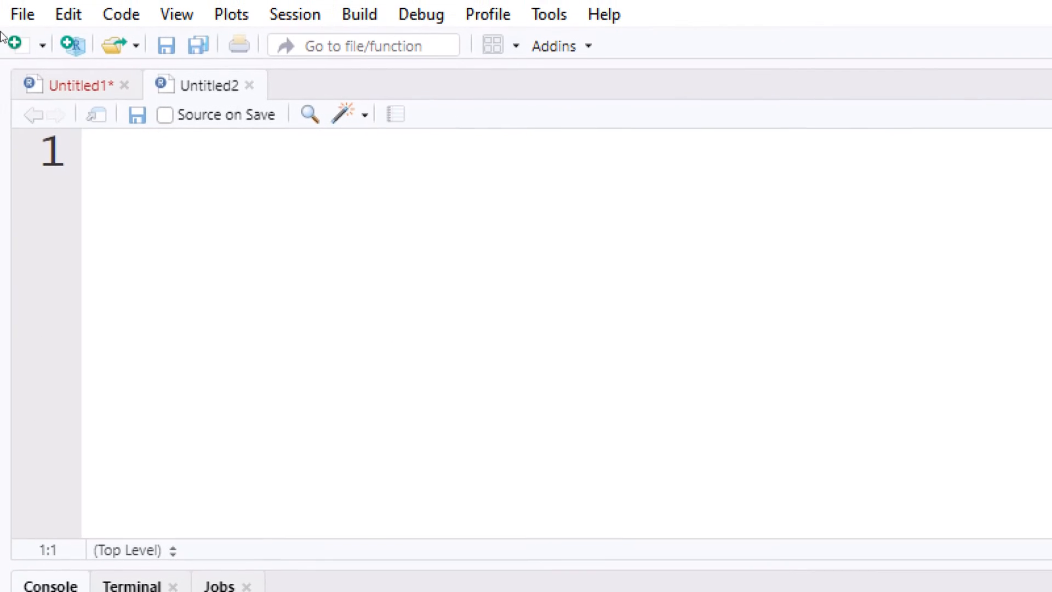
# Create a third blank R script, Untitled3, from the New File dropdown
pyautogui.click(16, 43)
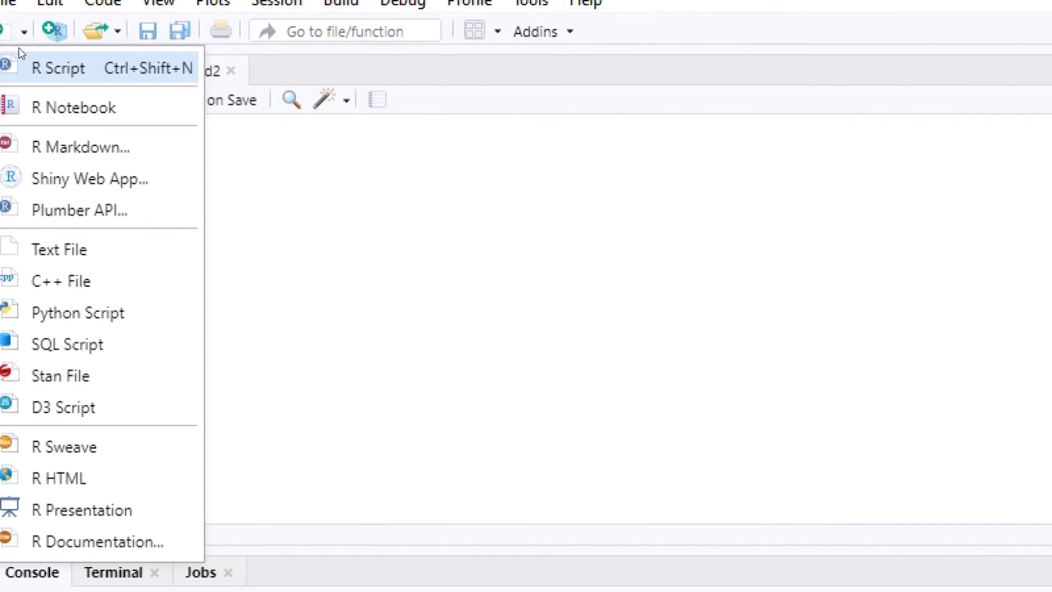
pyautogui.click(60, 68)
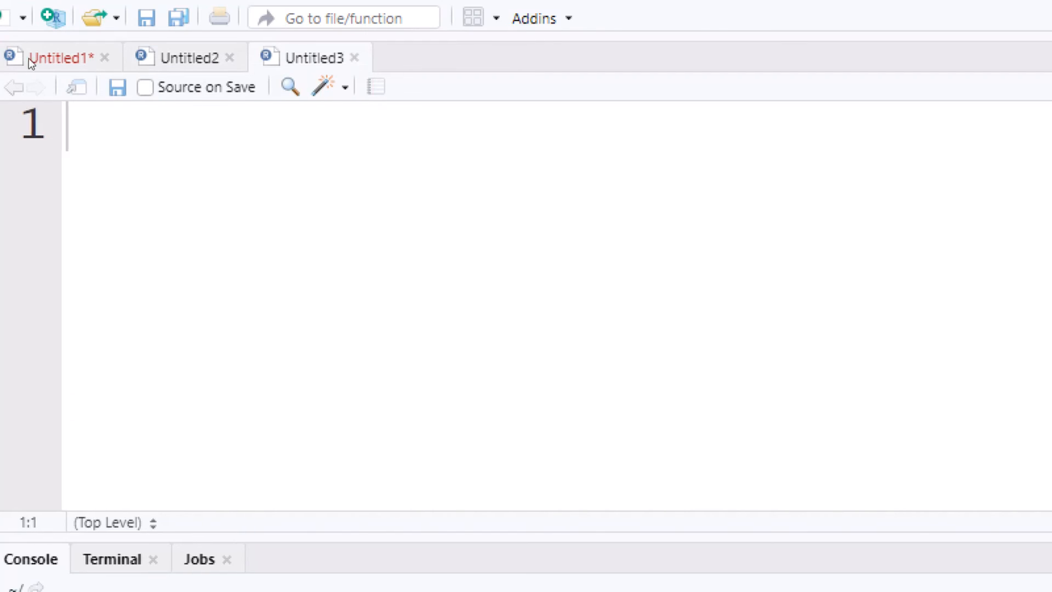